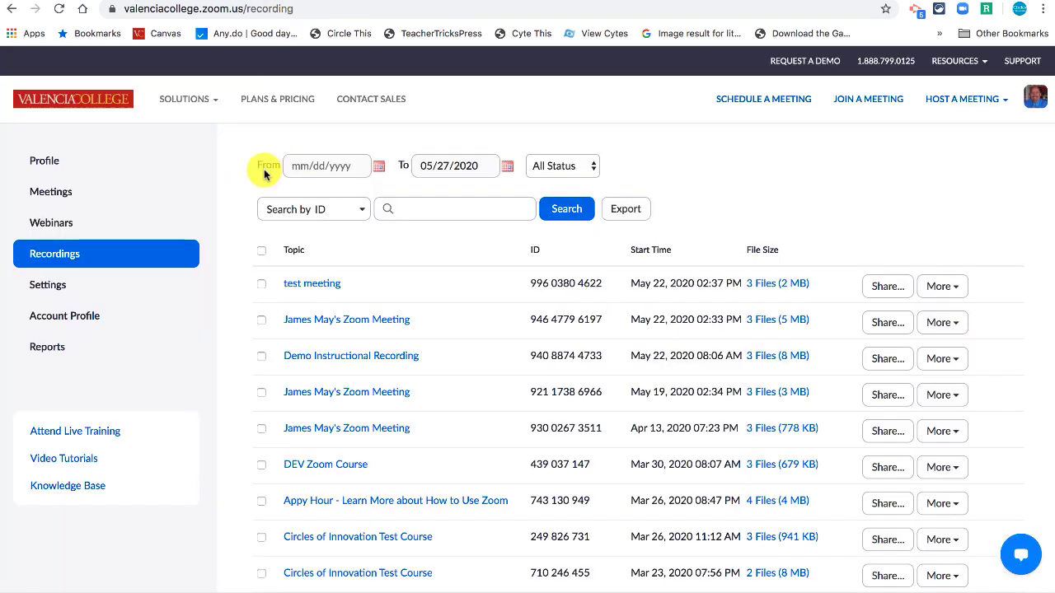
{"action": "mouse_move", "coordinate": [345, 239]}
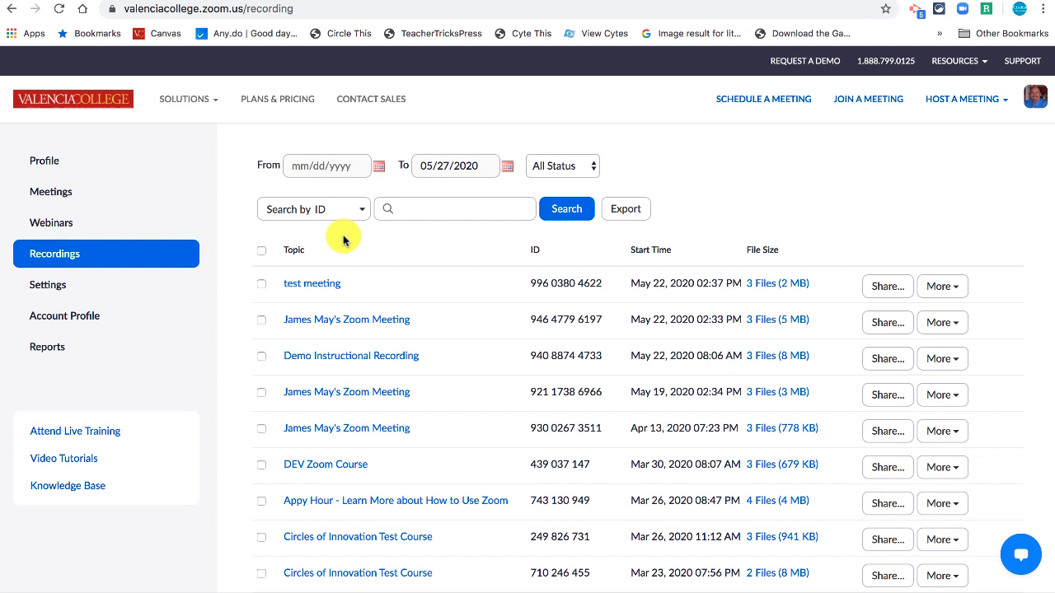
{"action": "mouse_move", "coordinate": [294, 298]}
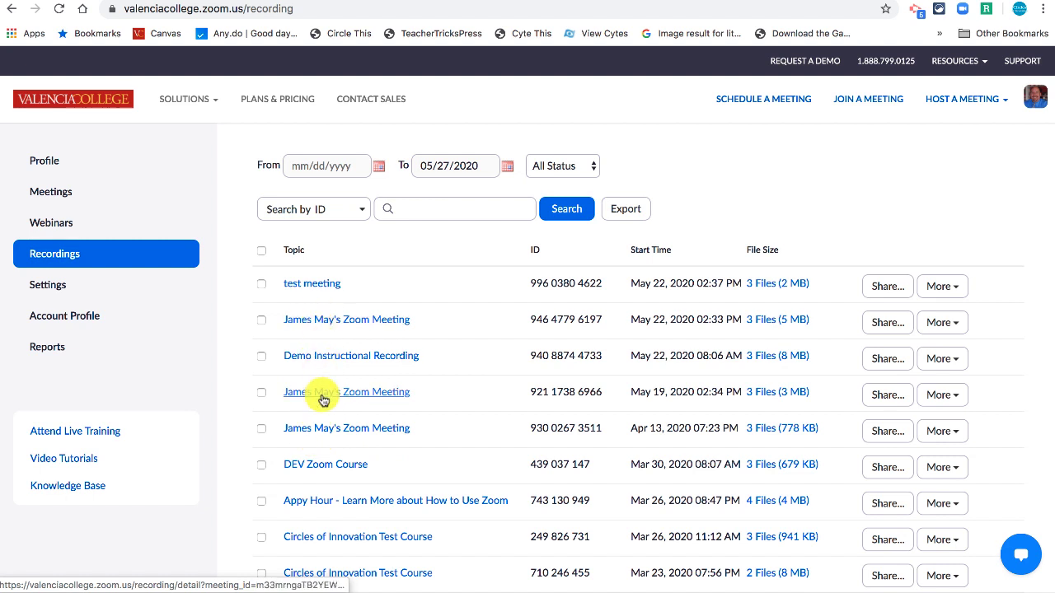
Start a new scheduled meeting titled 'Fractions', then return to the cloud Recordings list
{"action": "left_click", "coordinate": [762, 99]}
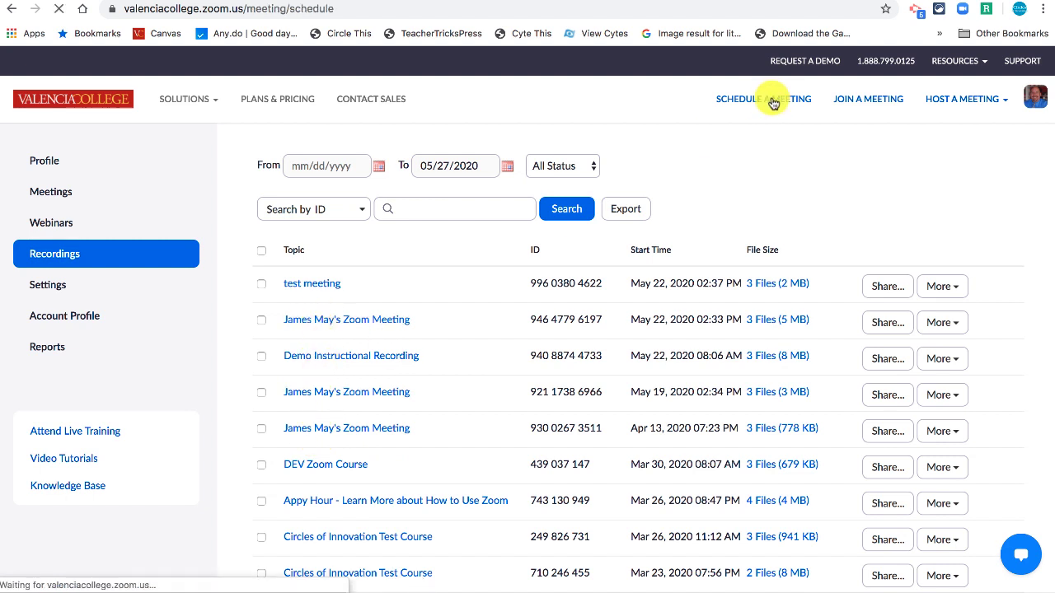
{"action": "left_click", "coordinate": [762, 99]}
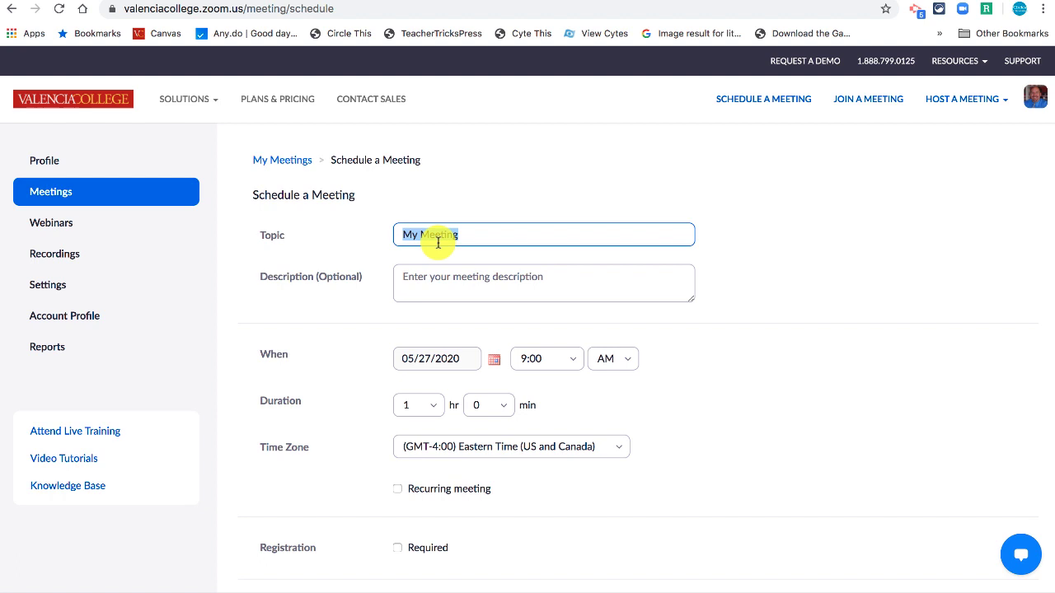
{"action": "type", "text": "Fraction"}
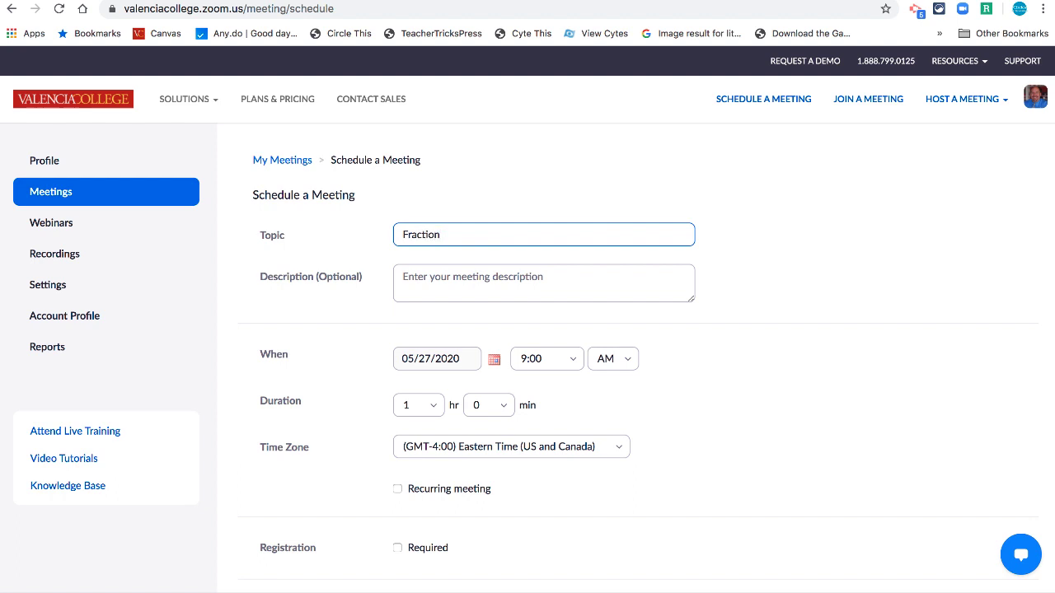
{"action": "type", "text": "s"}
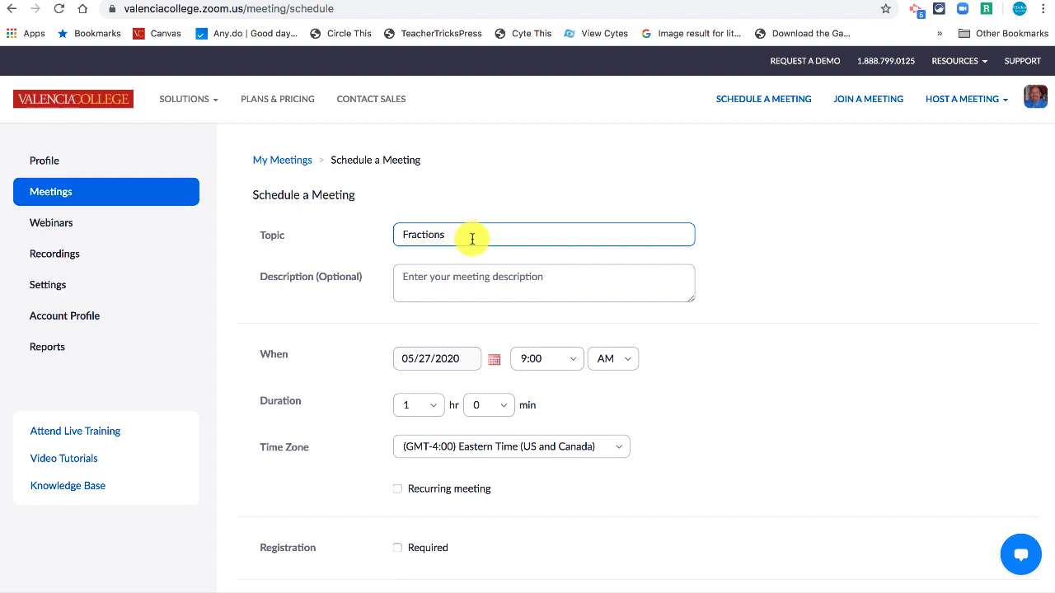
{"action": "mouse_move", "coordinate": [462, 242]}
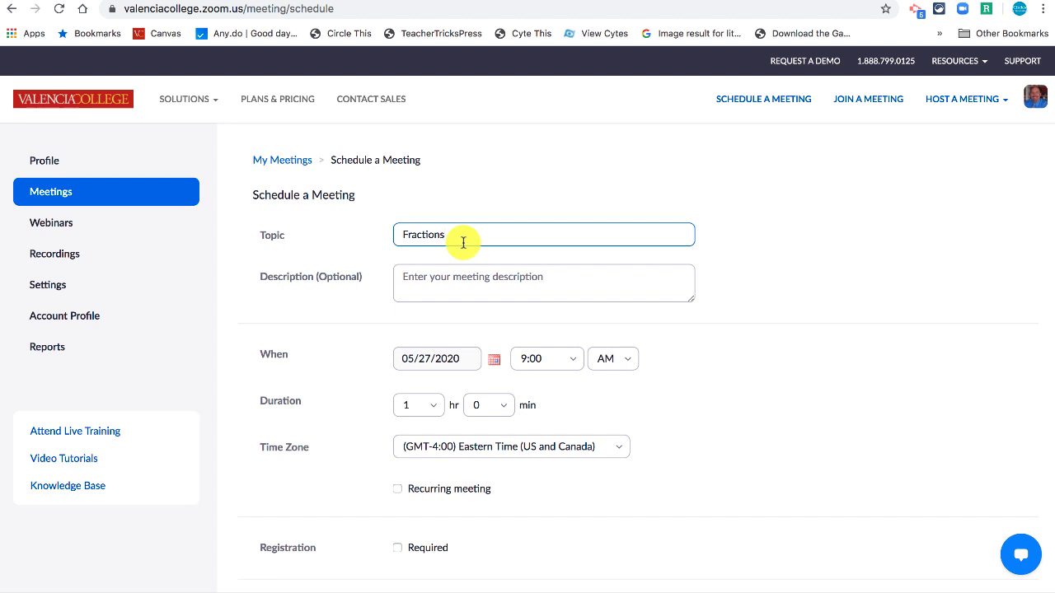
{"action": "left_click", "coordinate": [54, 254]}
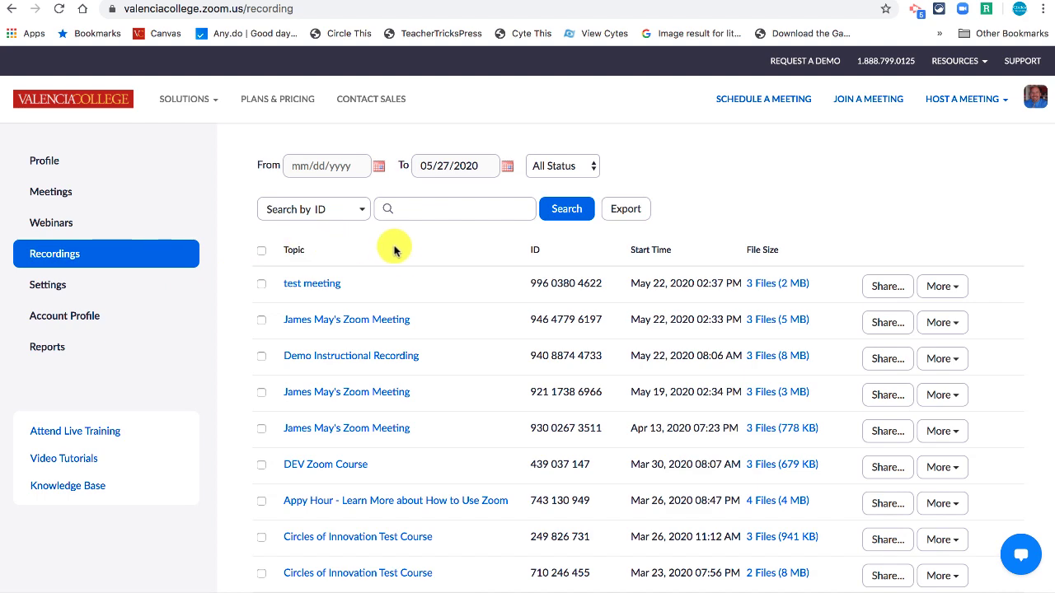
Scroll the Recordings list and open the 'test meeting' recording with its three files
{"action": "scroll", "scroll_direction": "down", "scroll_amount": 3}
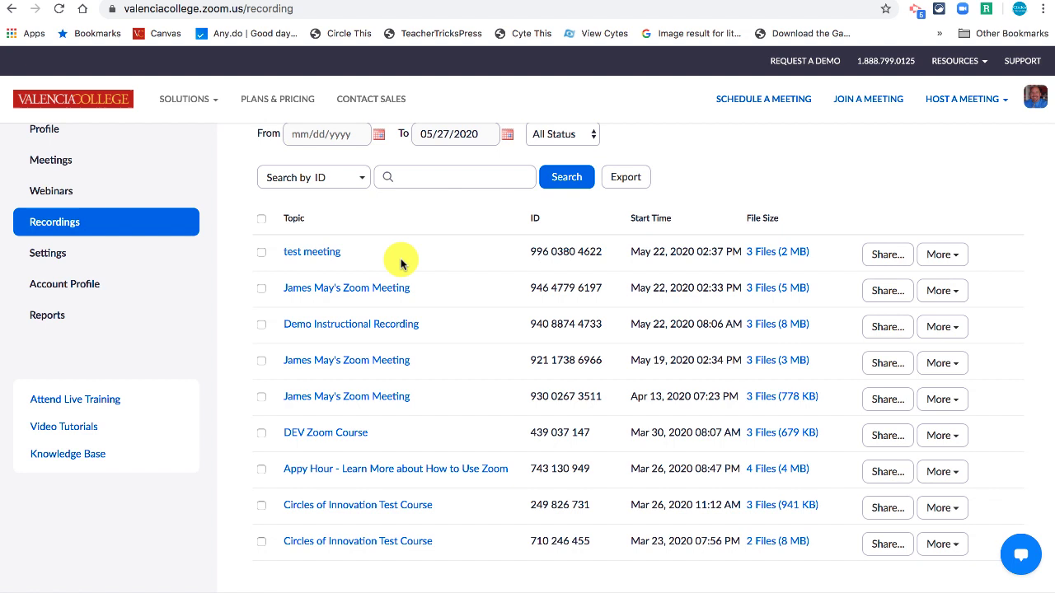
{"action": "left_click", "coordinate": [311, 252]}
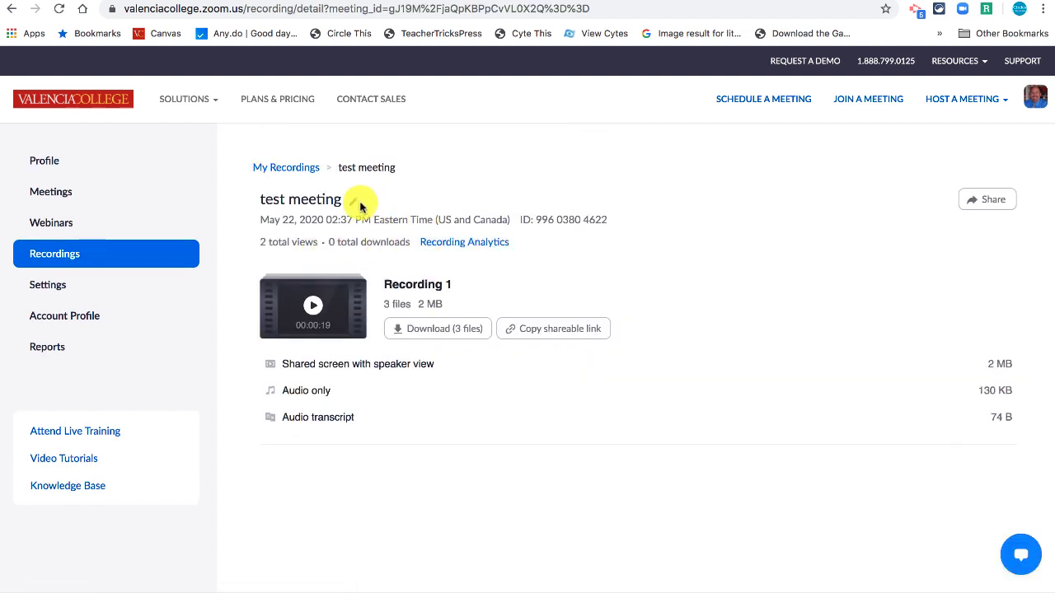
Replace the 'test meeting' recording title with 'Fractions' and save it
{"action": "left_click", "coordinate": [360, 204]}
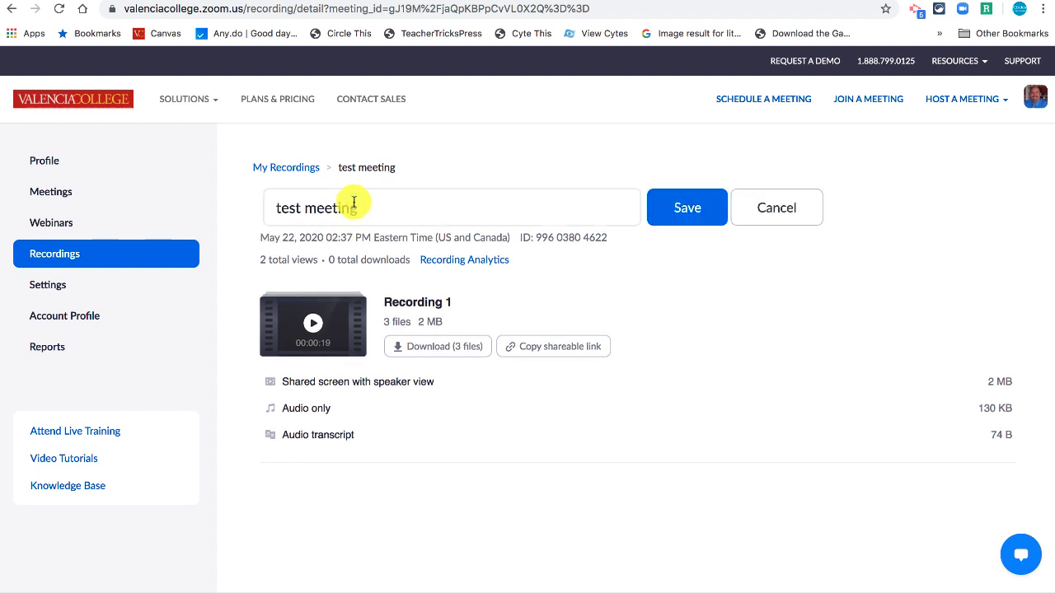
{"action": "double_click", "coordinate": [316, 207]}
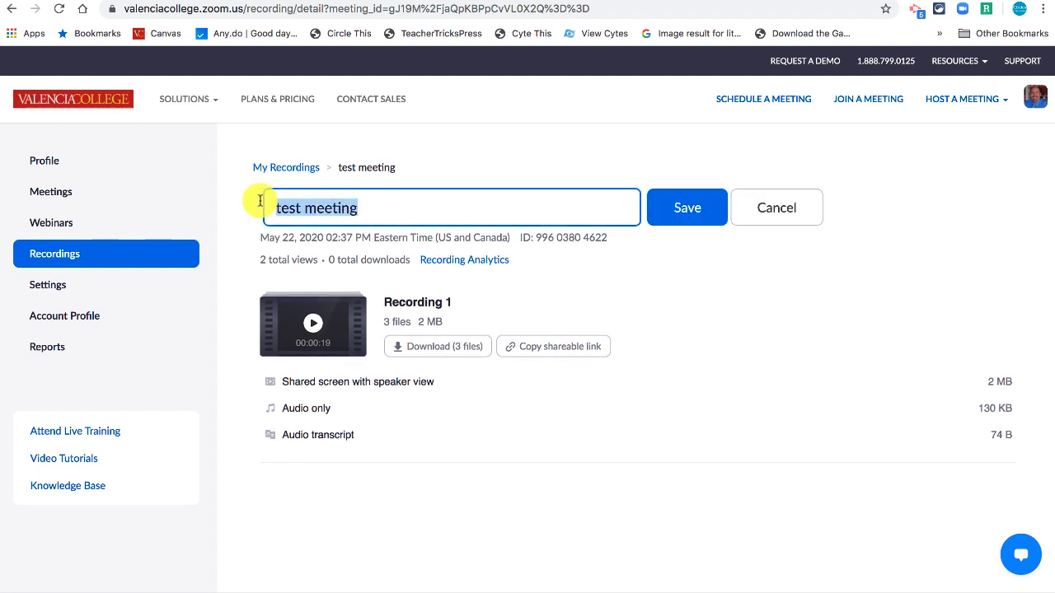
{"action": "type", "text": "Fractions"}
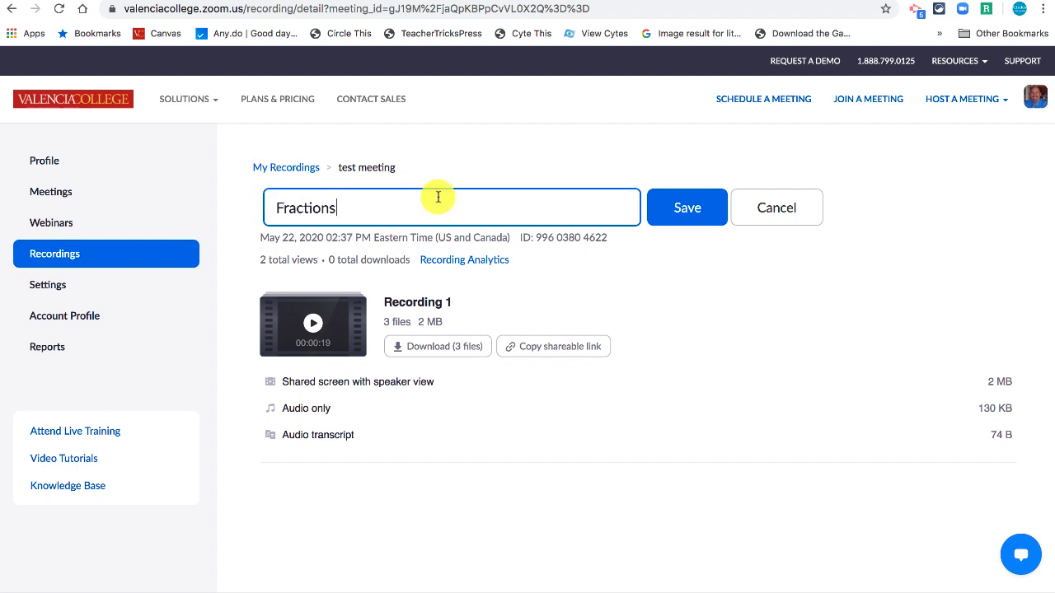
{"action": "left_click", "coordinate": [686, 207]}
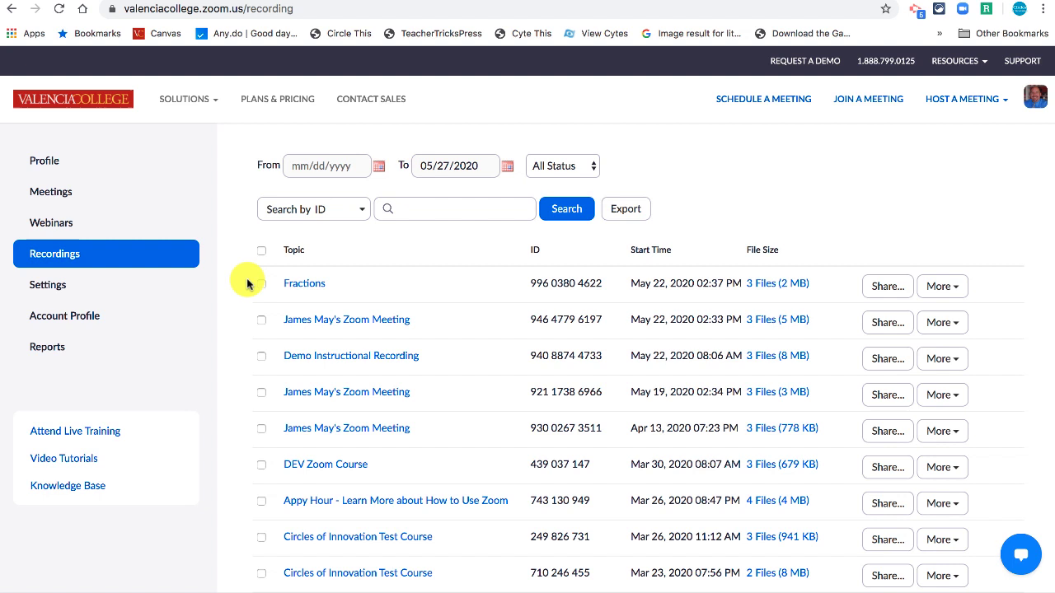
{"action": "mouse_move", "coordinate": [309, 298]}
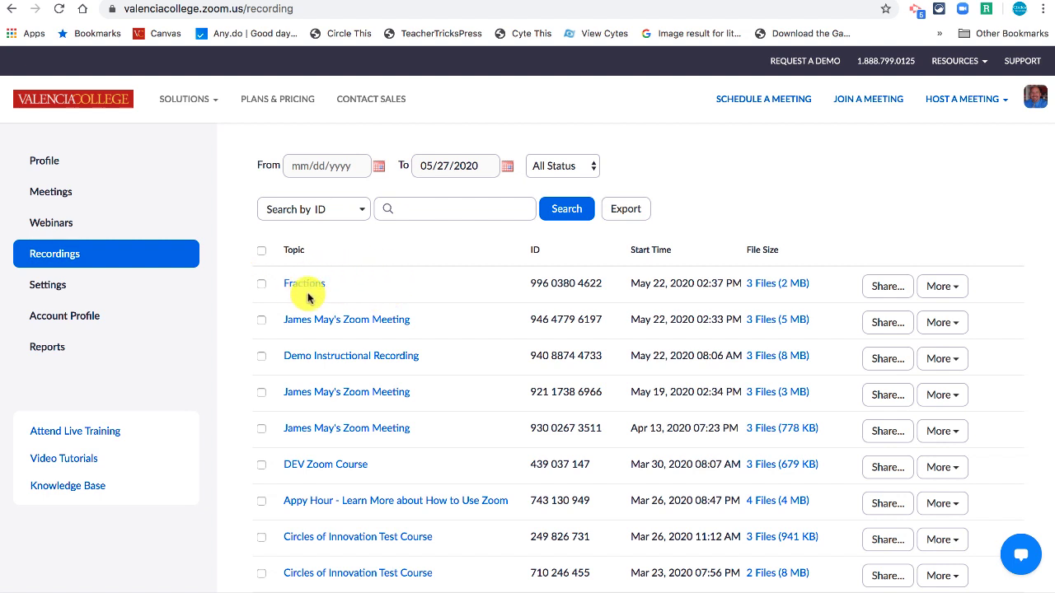